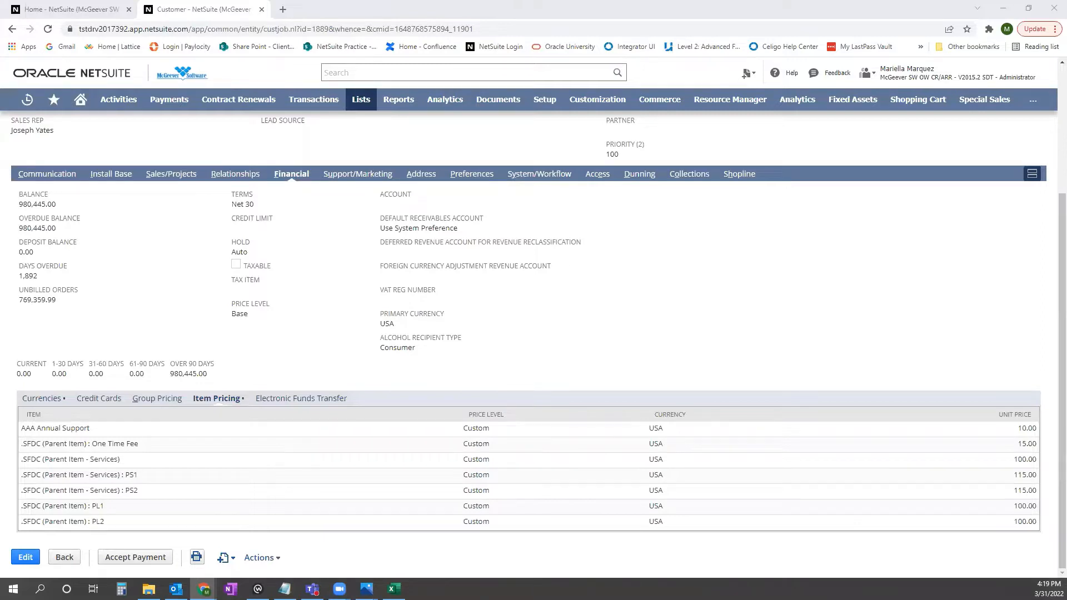
mouse_move(286, 285)
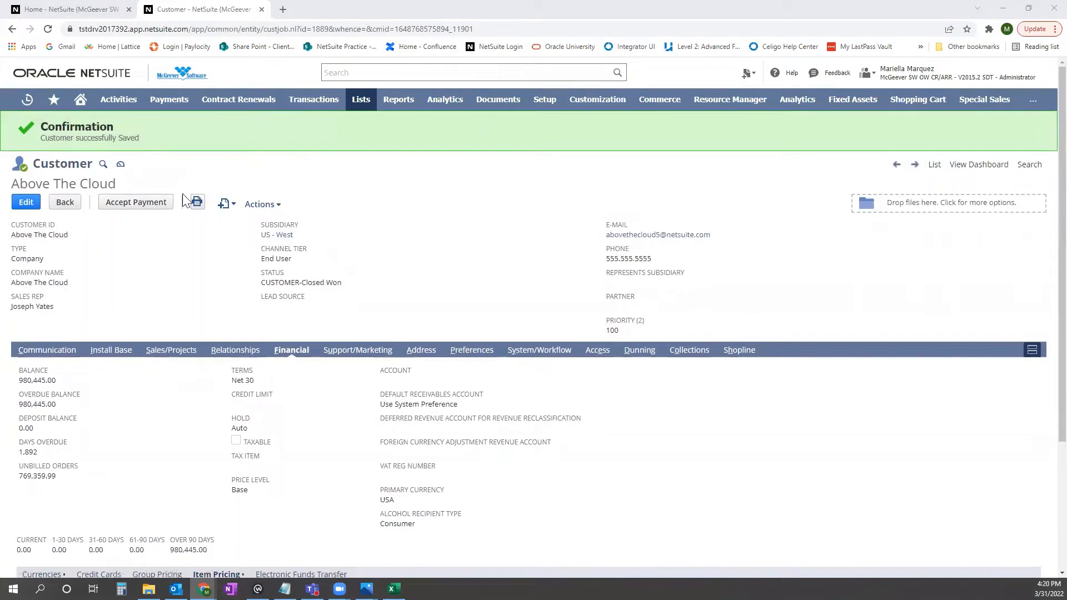
mouse_move(292, 350)
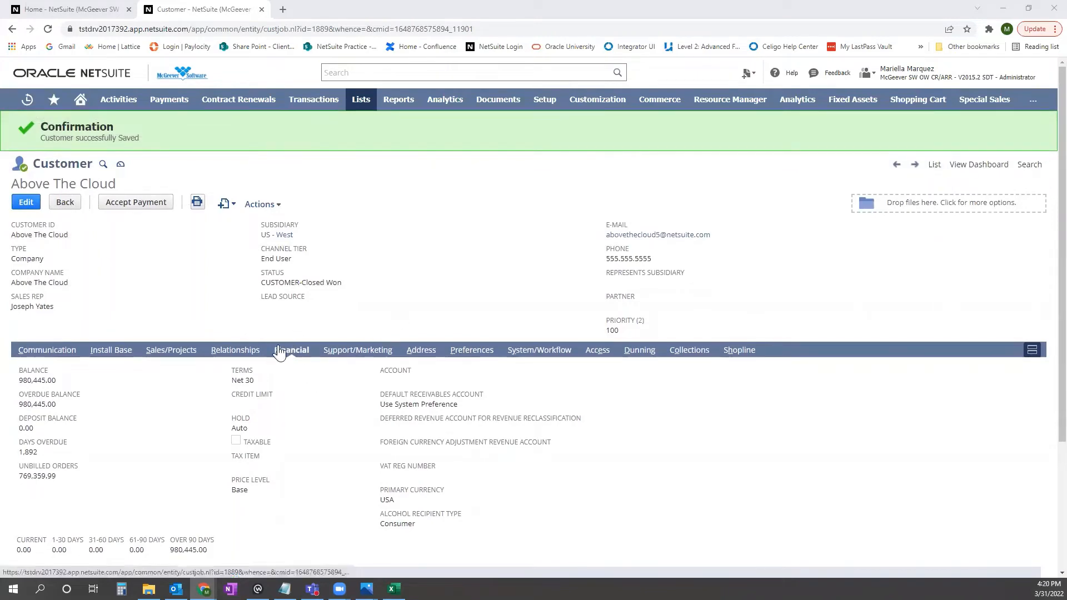
From the Home tab, go to Setup > Import/Export > Import CSV Records
scroll("down", 3)
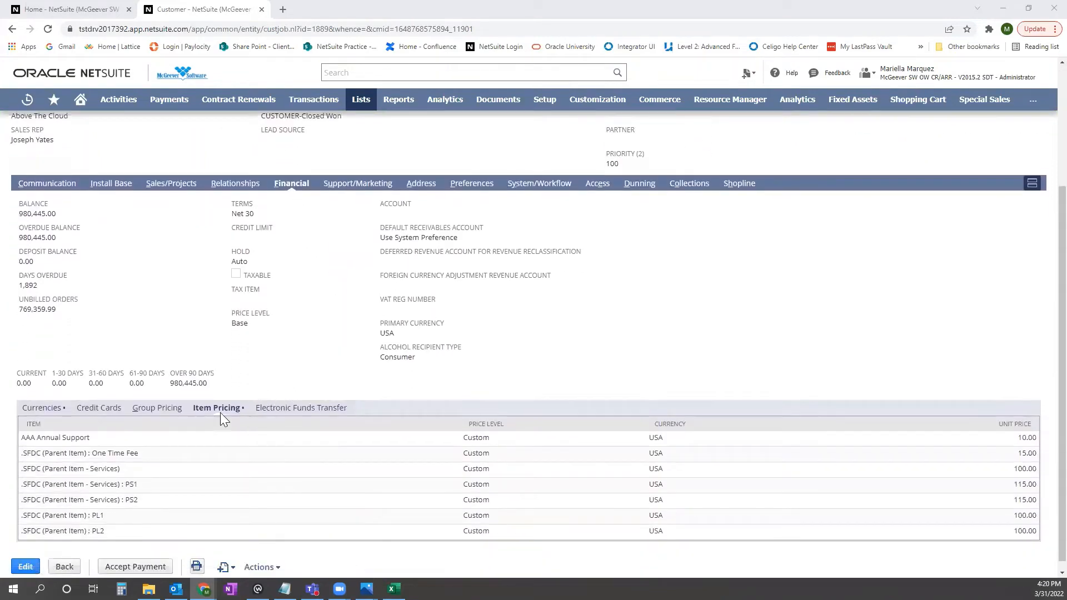
mouse_move(228, 434)
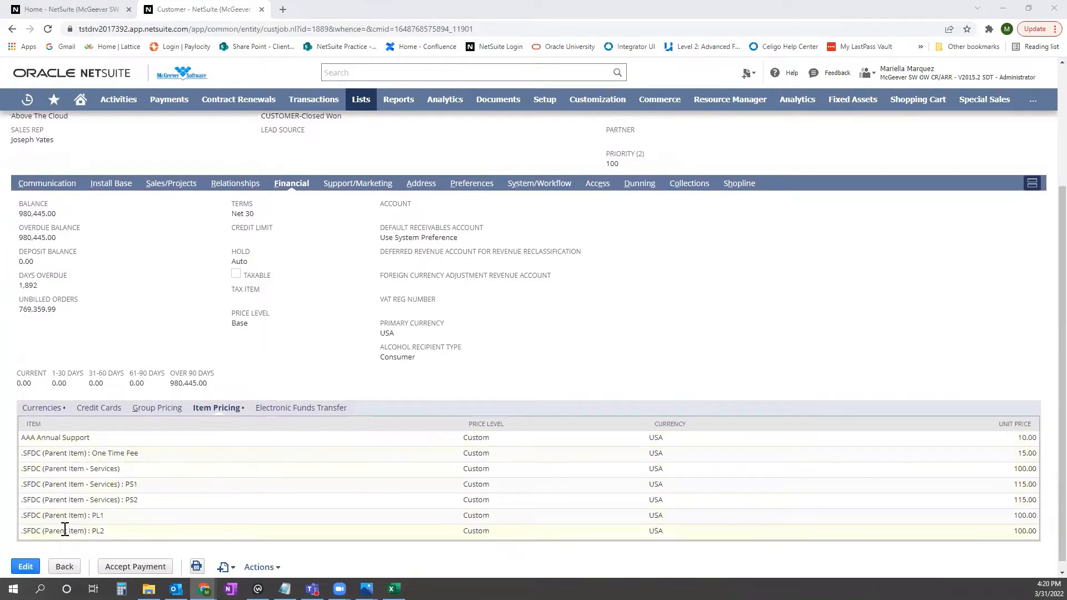
mouse_move(514, 453)
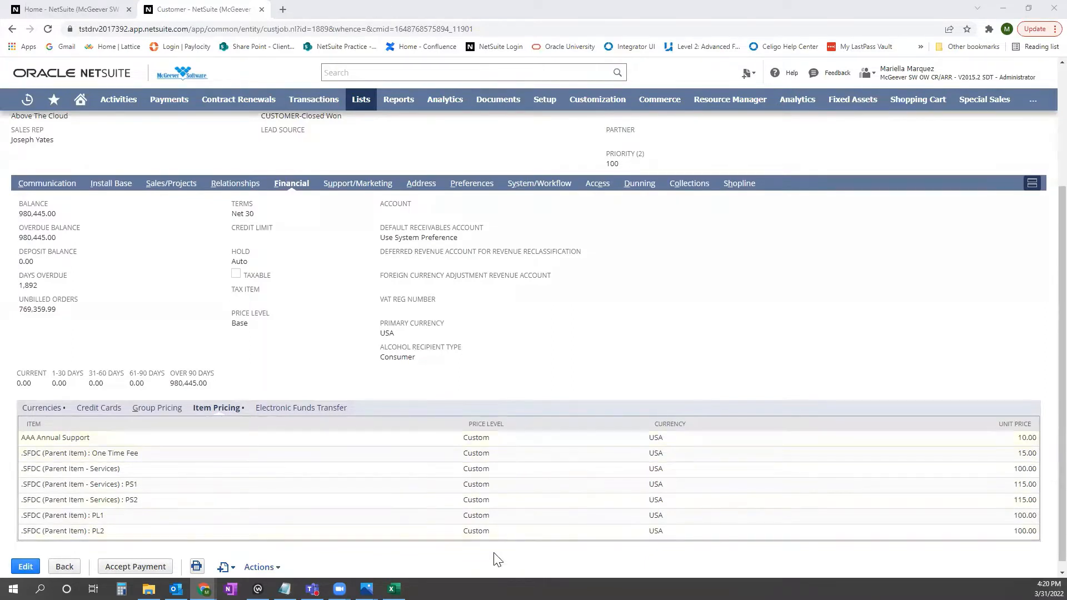
mouse_move(526, 422)
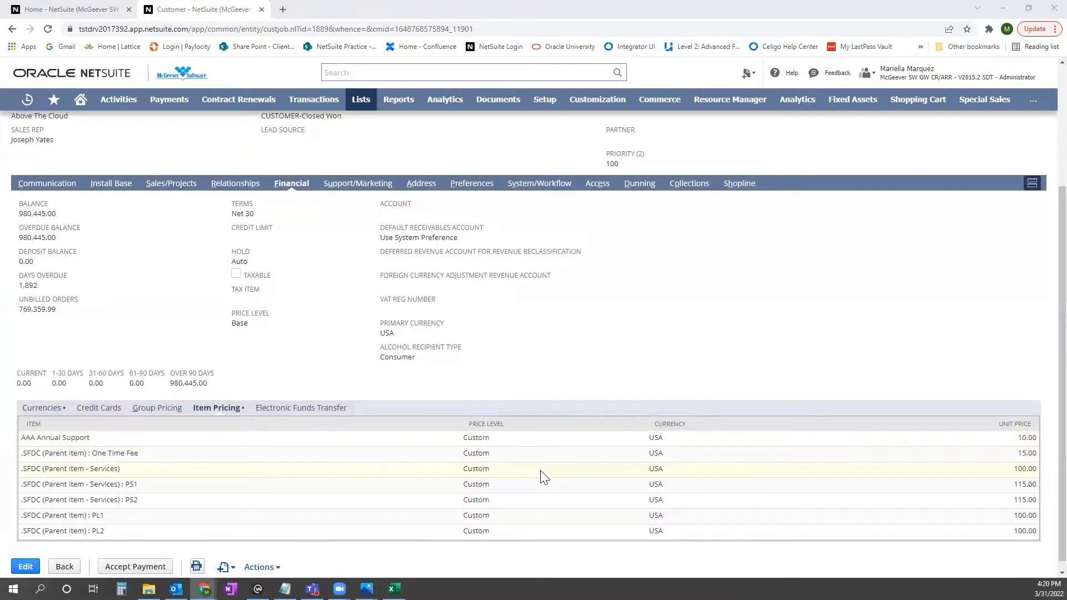
mouse_move(552, 316)
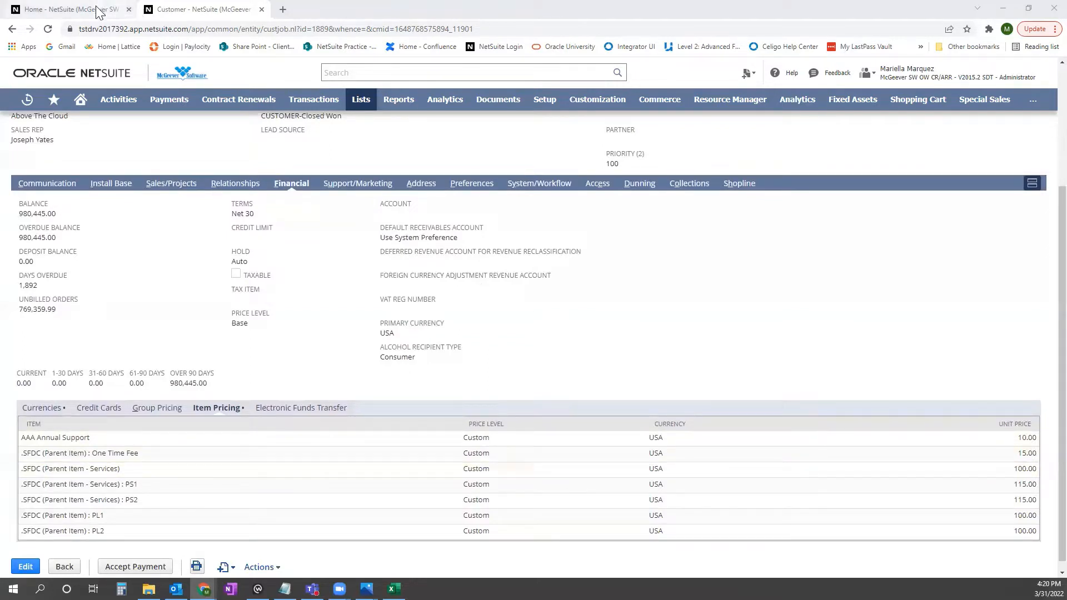
left_click(80, 99)
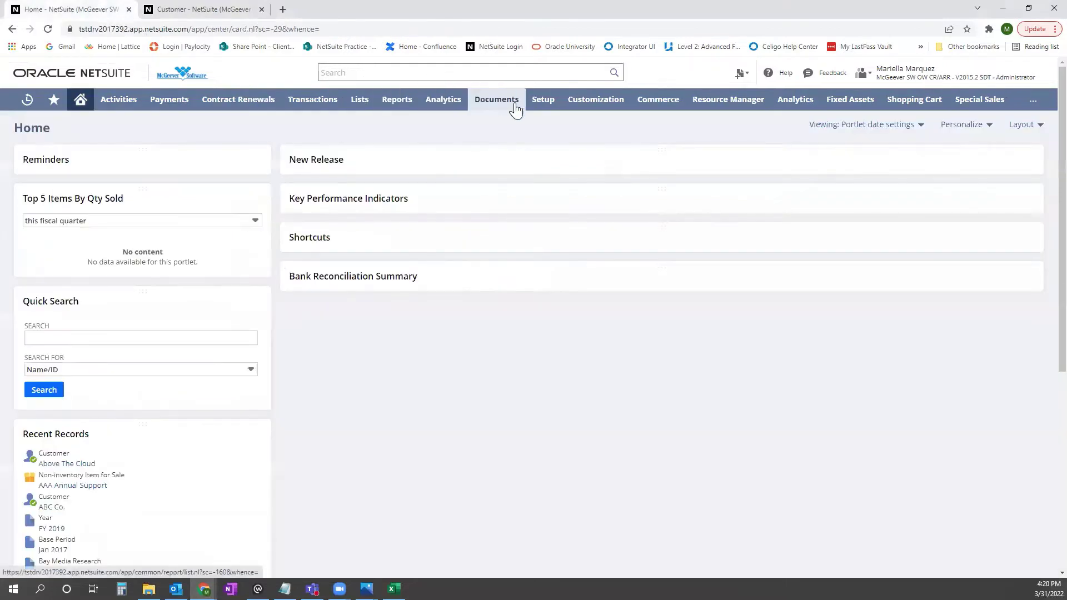
left_click(543, 99)
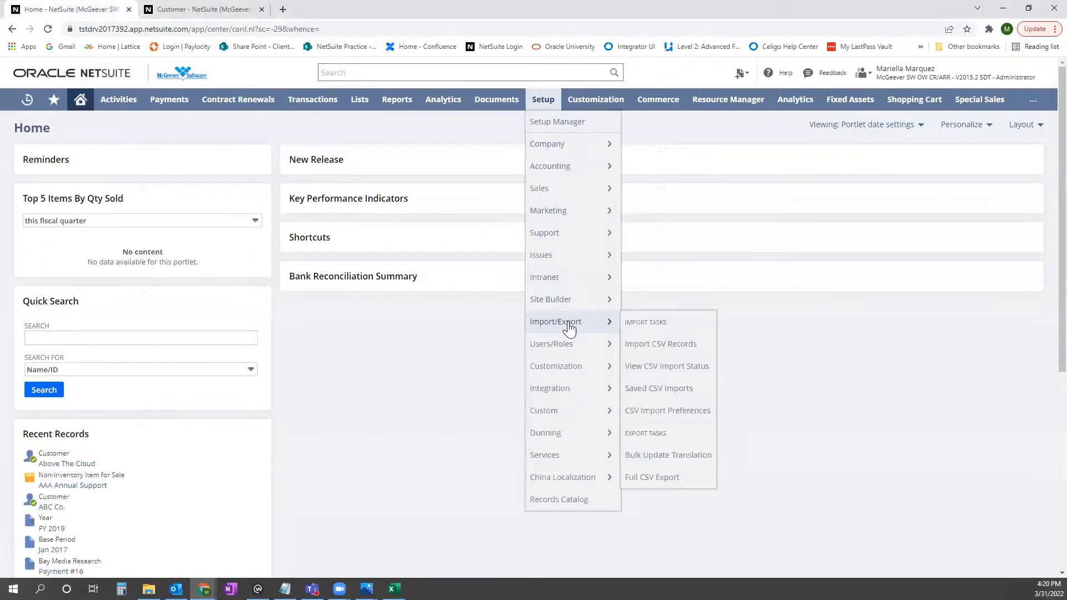
mouse_move(661, 343)
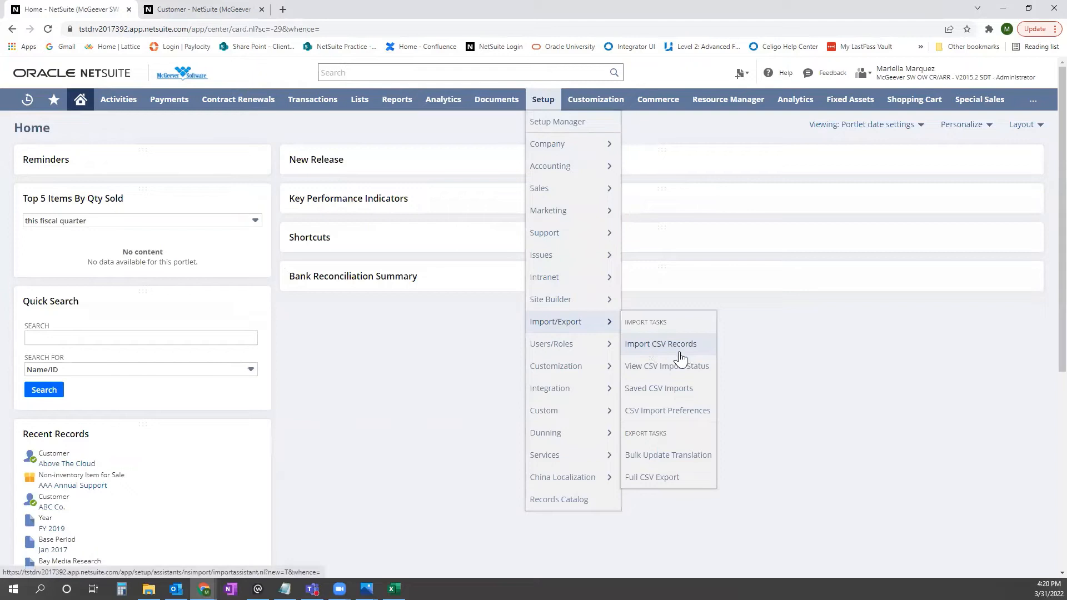
left_click(660, 344)
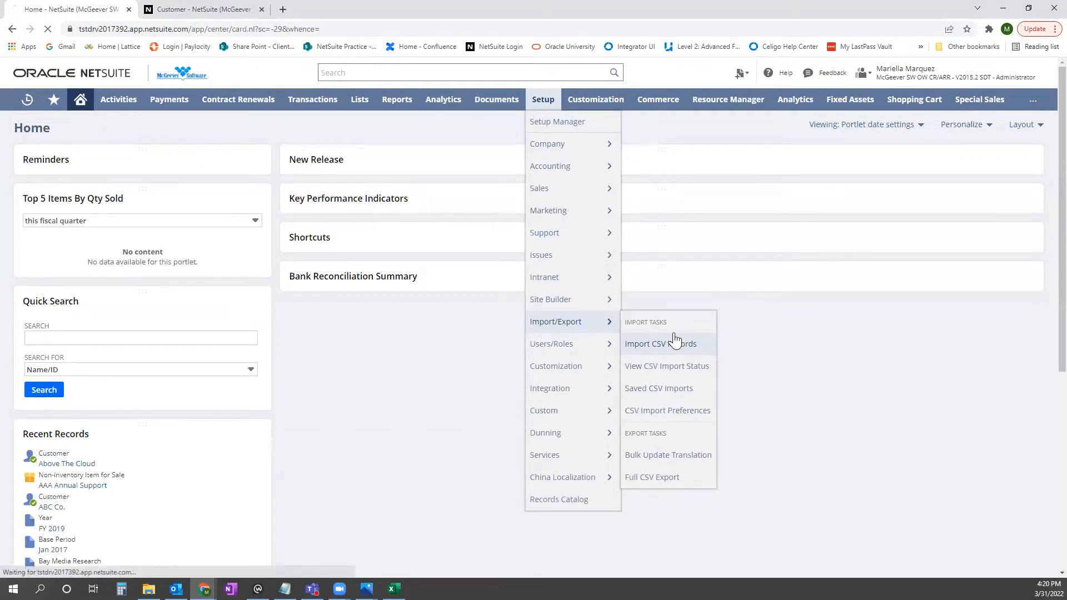
left_click(660, 343)
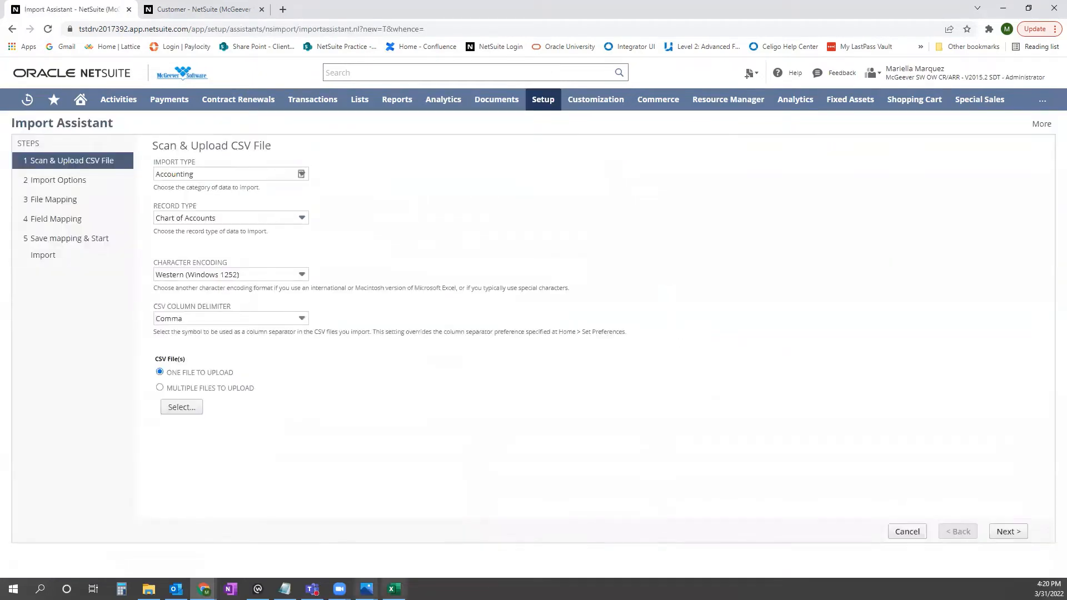
Check the Removing Item Pricing sheet in Excel for customer internal ID 1889
left_click(392, 589)
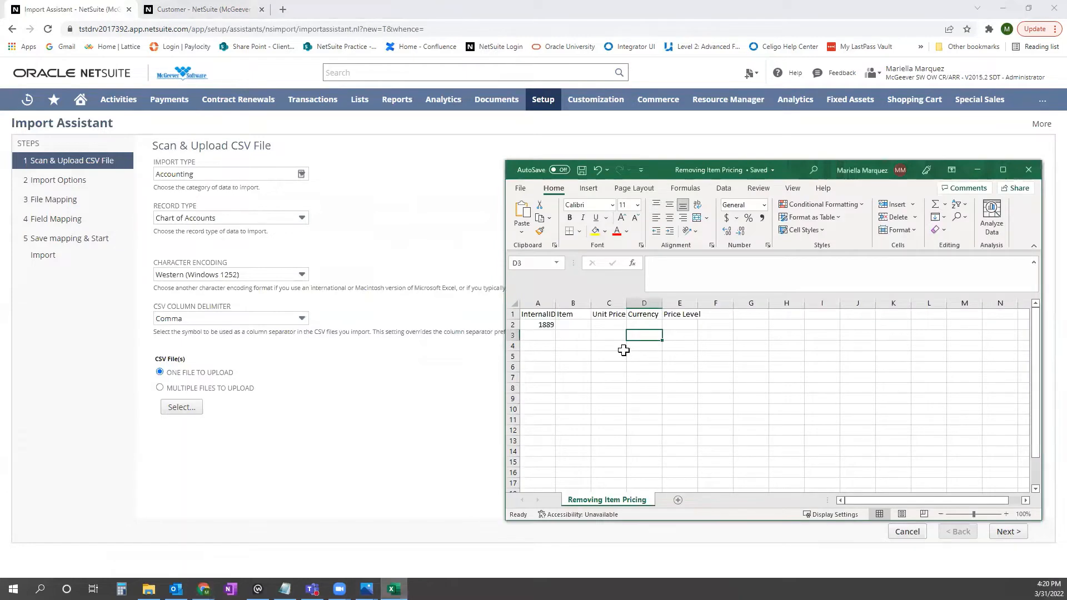
left_click(643, 345)
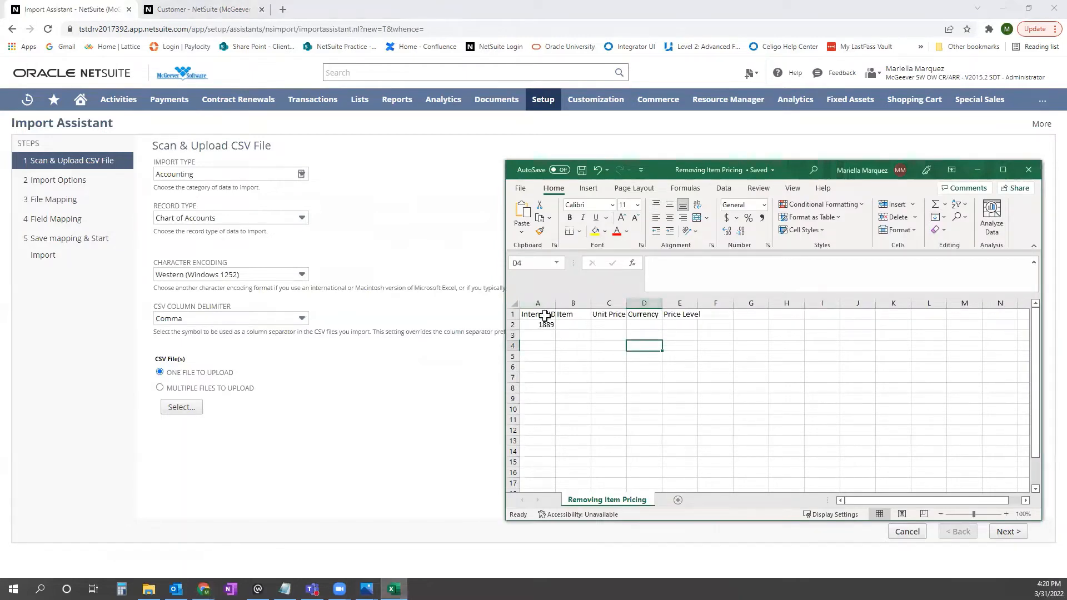
left_click(537, 314)
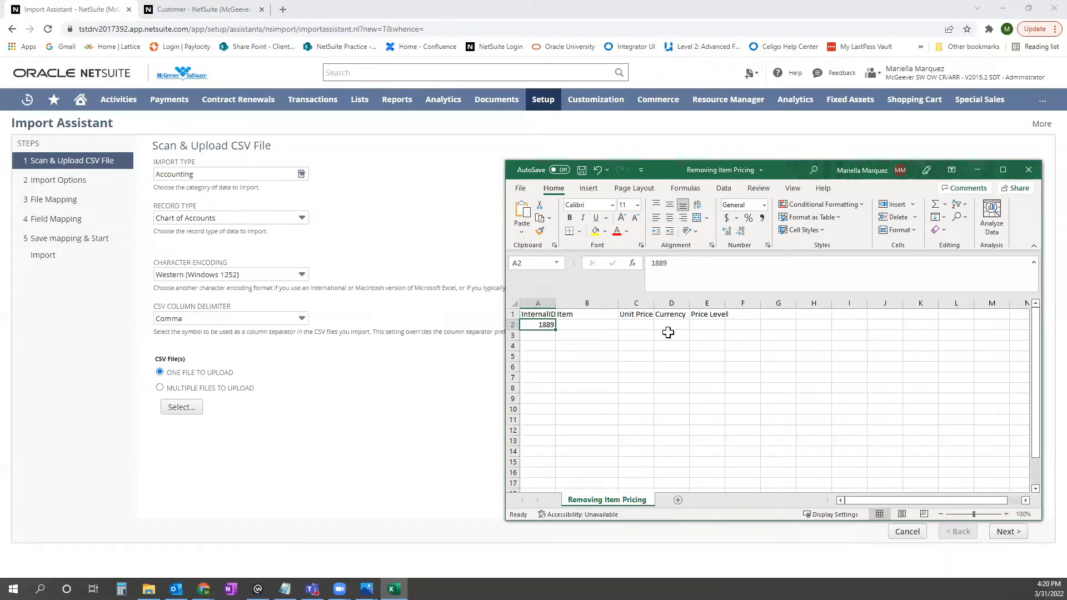
mouse_move(678, 339)
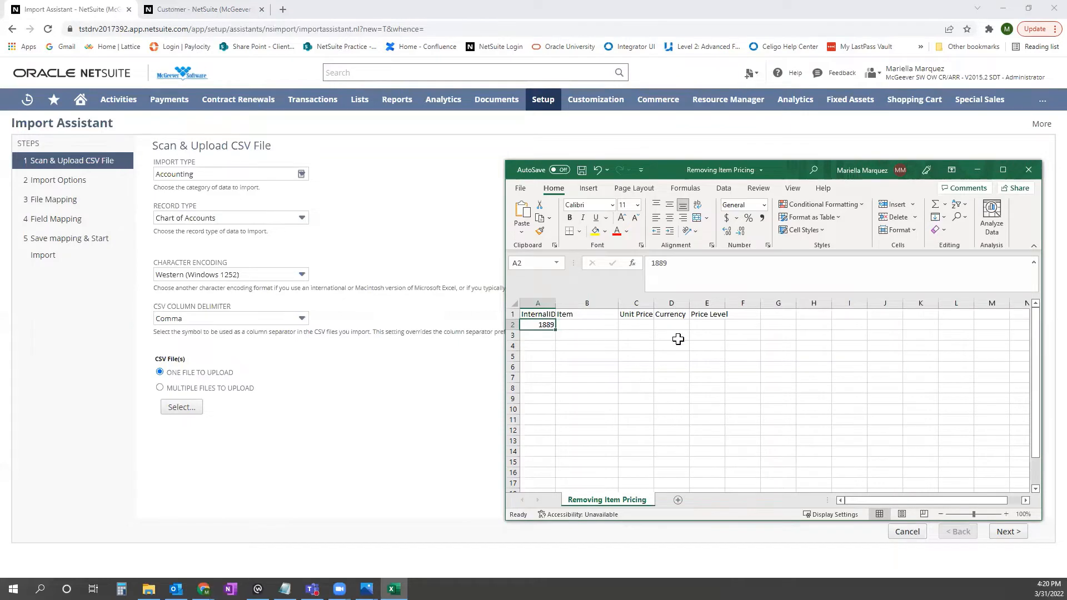
mouse_move(597, 349)
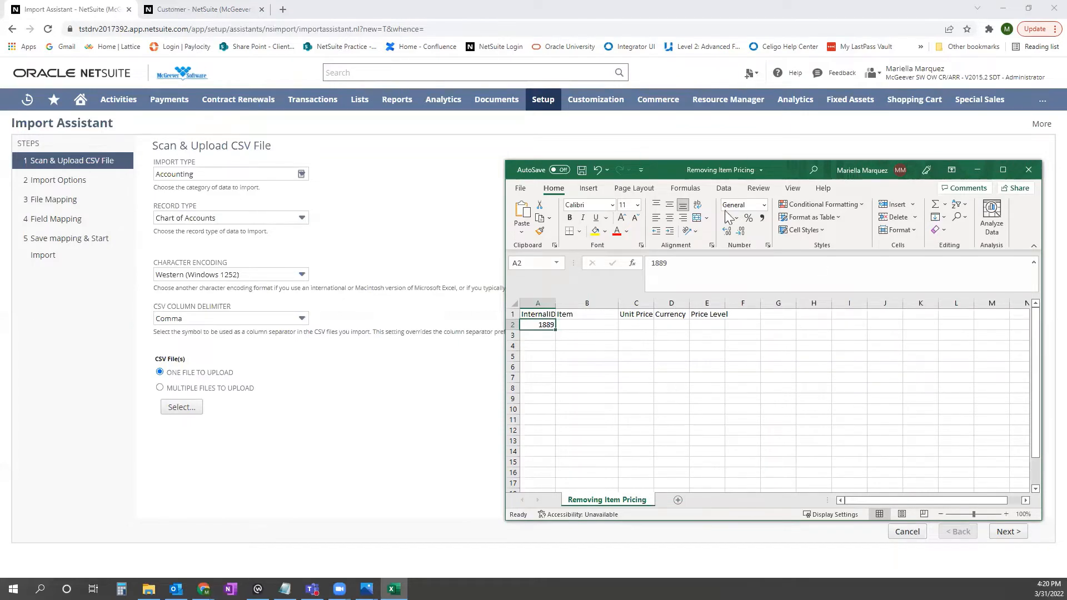
mouse_move(340, 389)
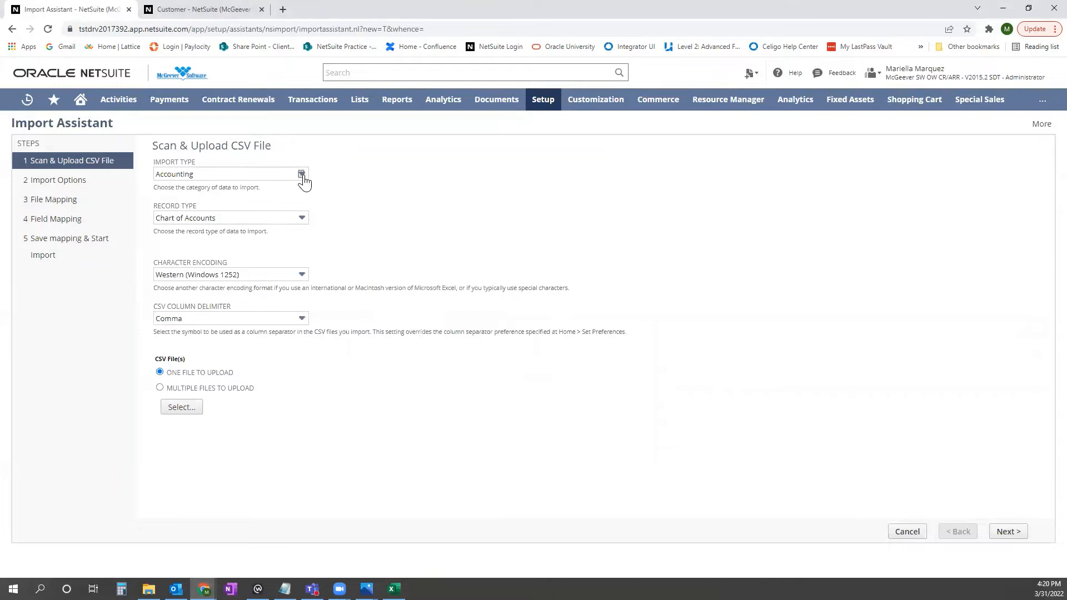
Choose import type Relationships and record type Customers Only, then go to the next step
left_click(301, 174)
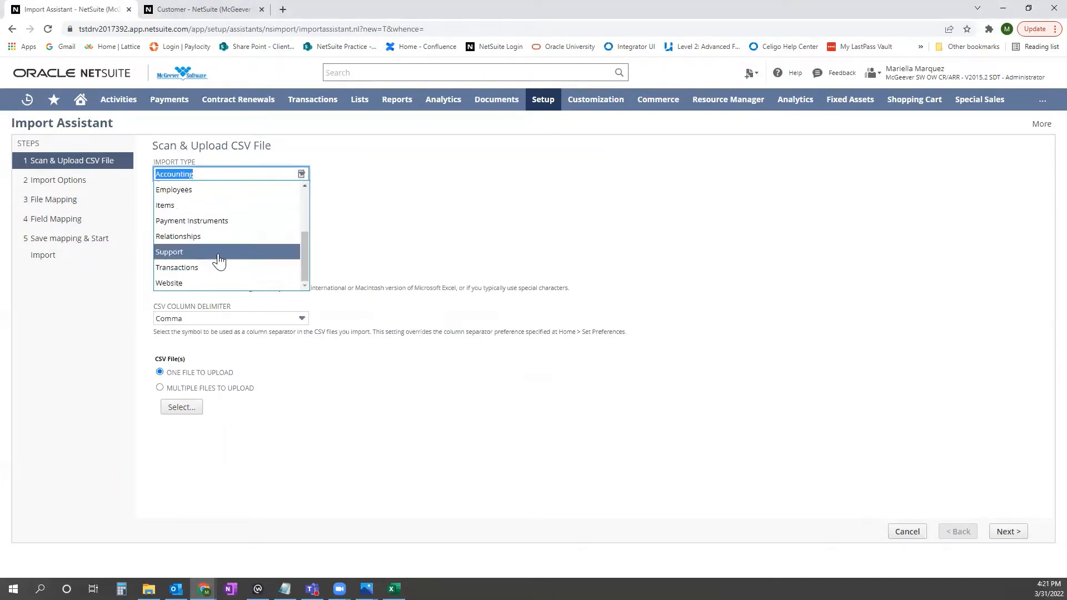
left_click(179, 236)
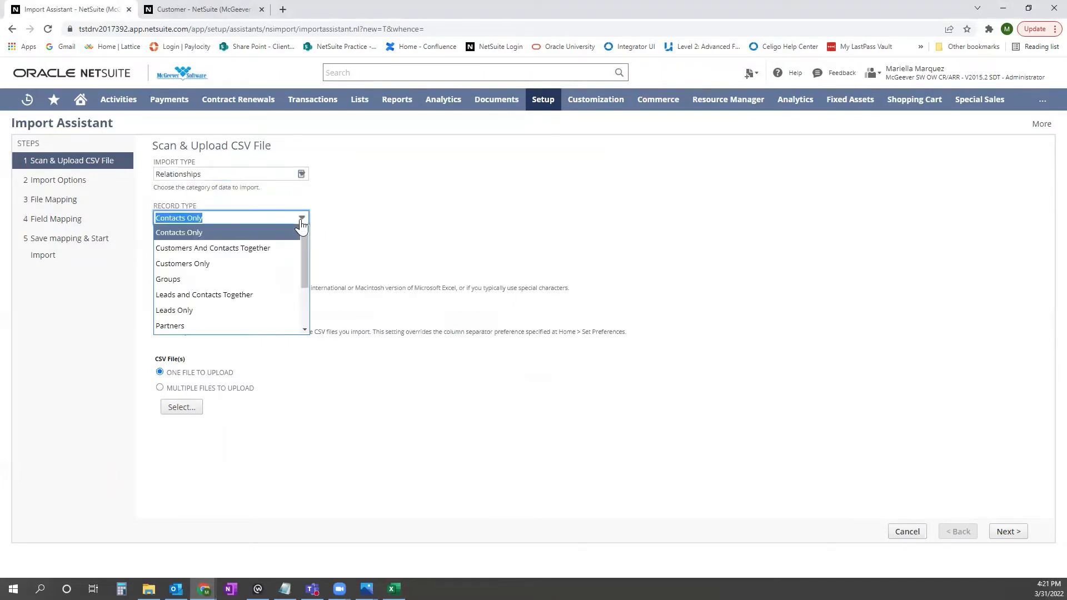
left_click(182, 264)
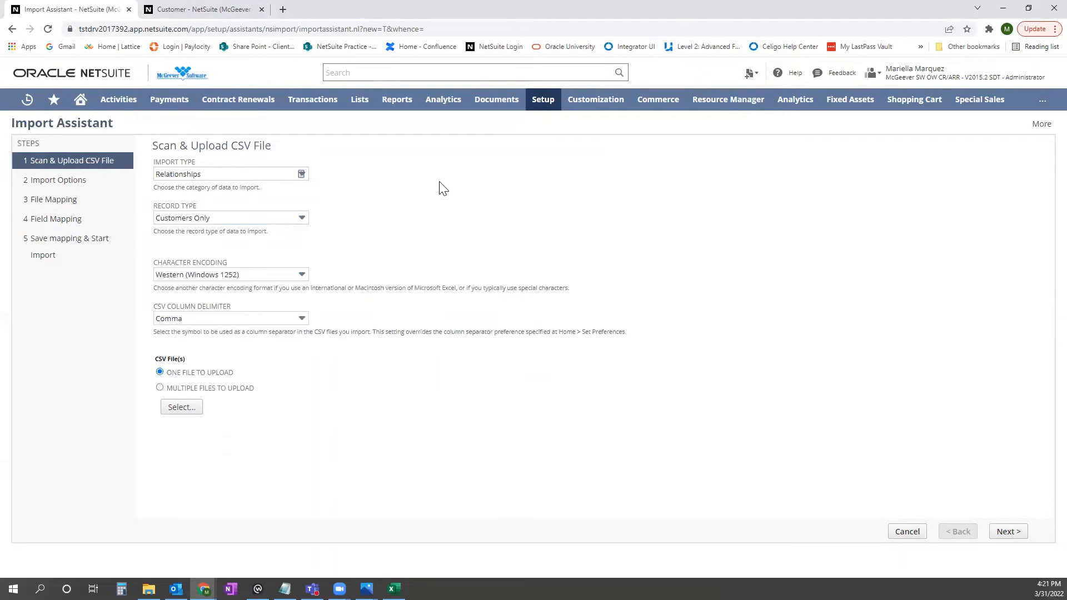
left_click(181, 407)
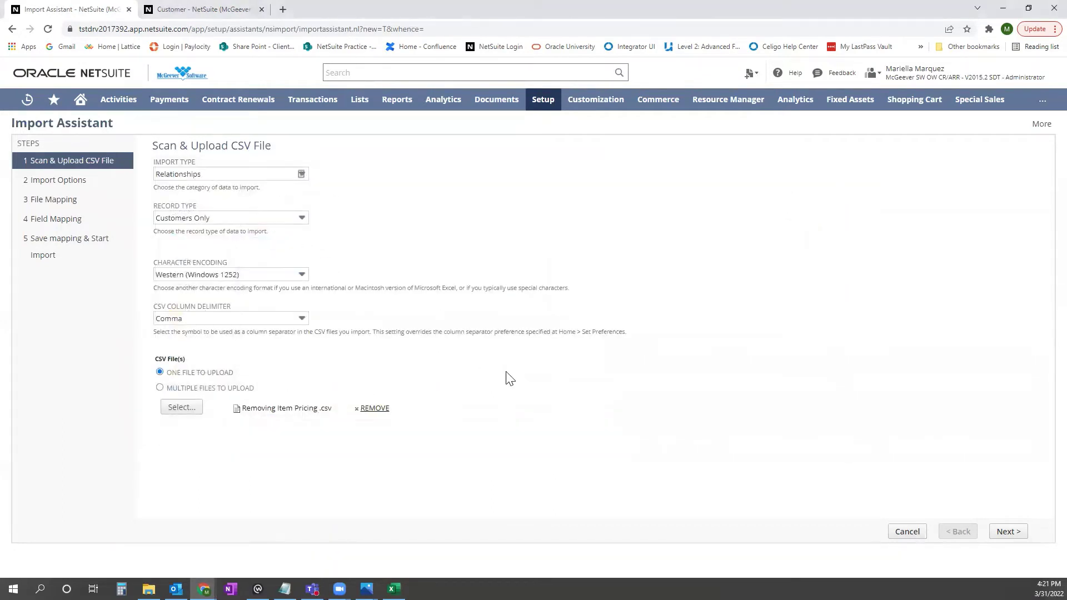
left_click(1008, 532)
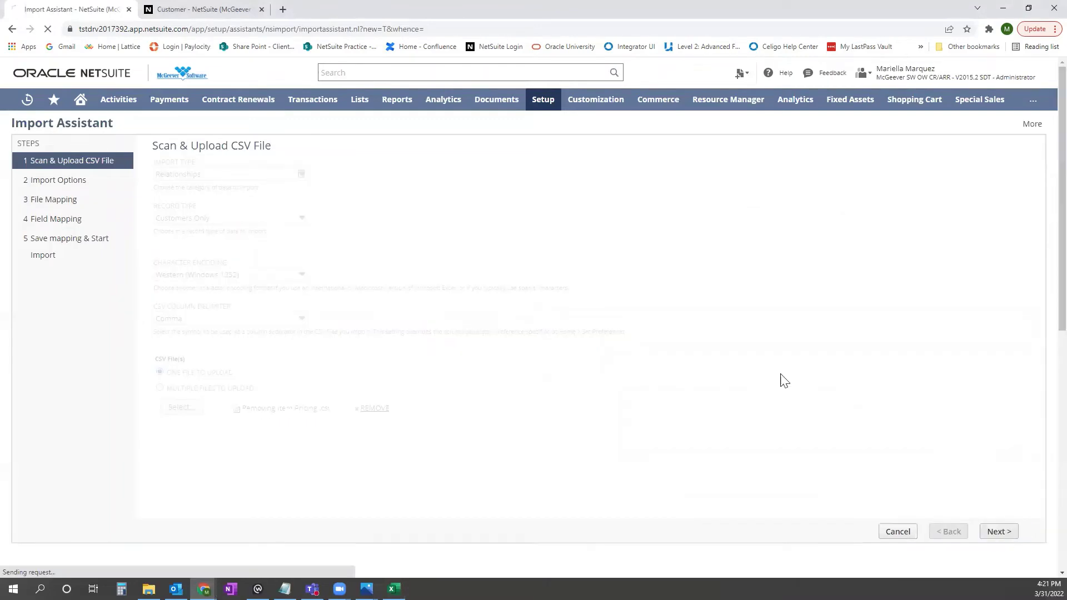
Select Update, enable Overwrite Sublists in advanced options, and proceed to field mapping
left_click(997, 531)
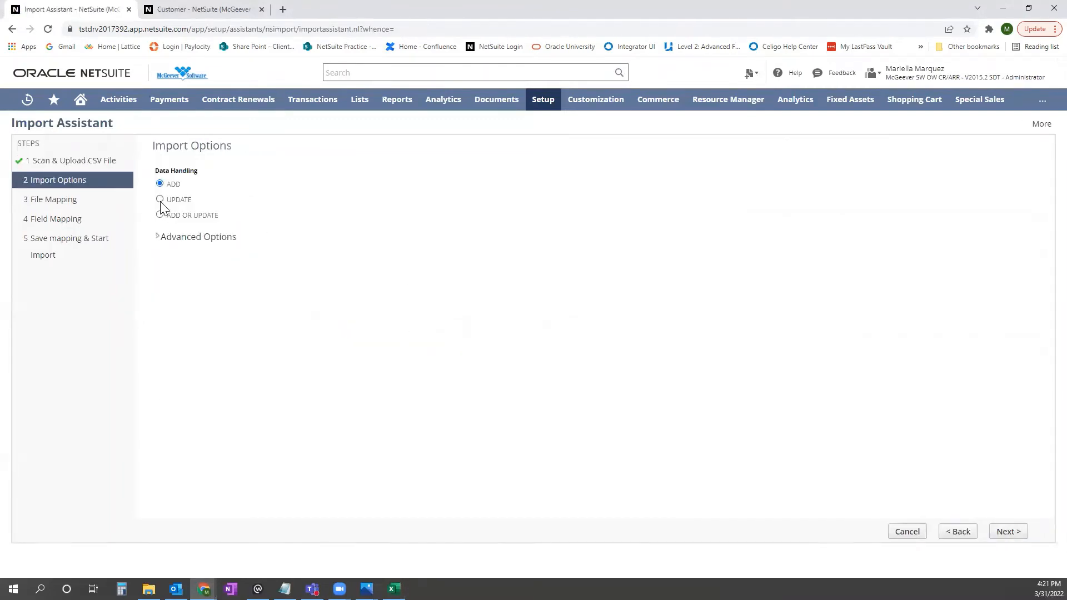
left_click(160, 200)
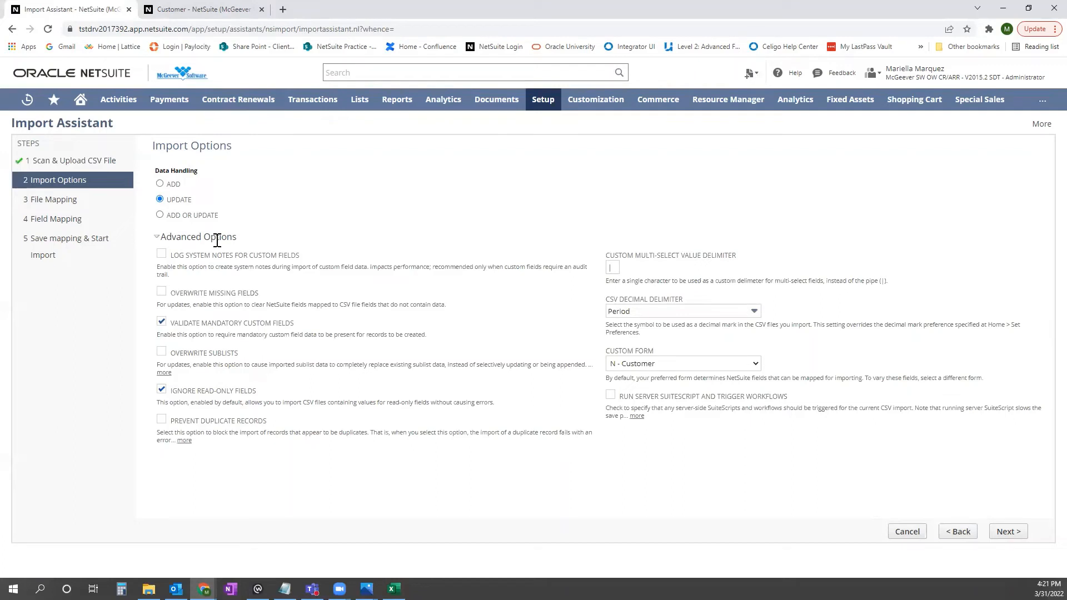
mouse_move(169, 363)
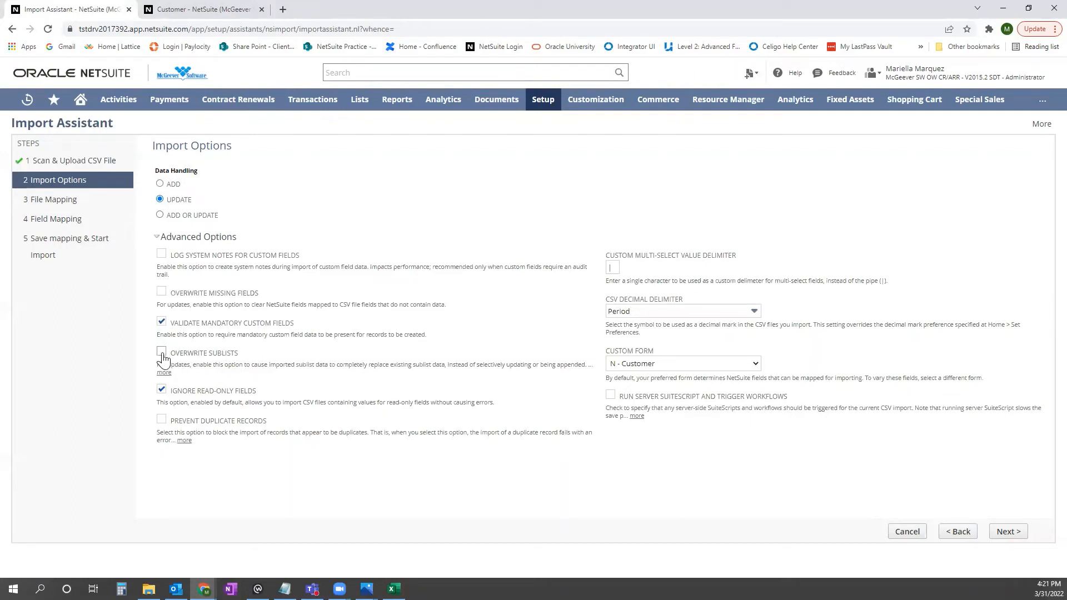
left_click(161, 353)
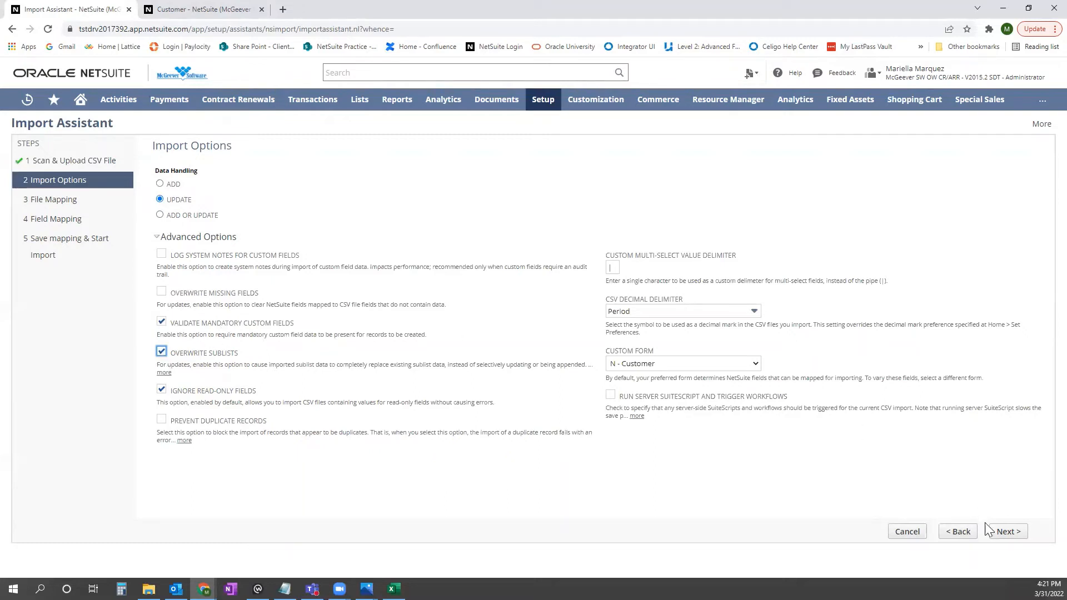
left_click(1007, 532)
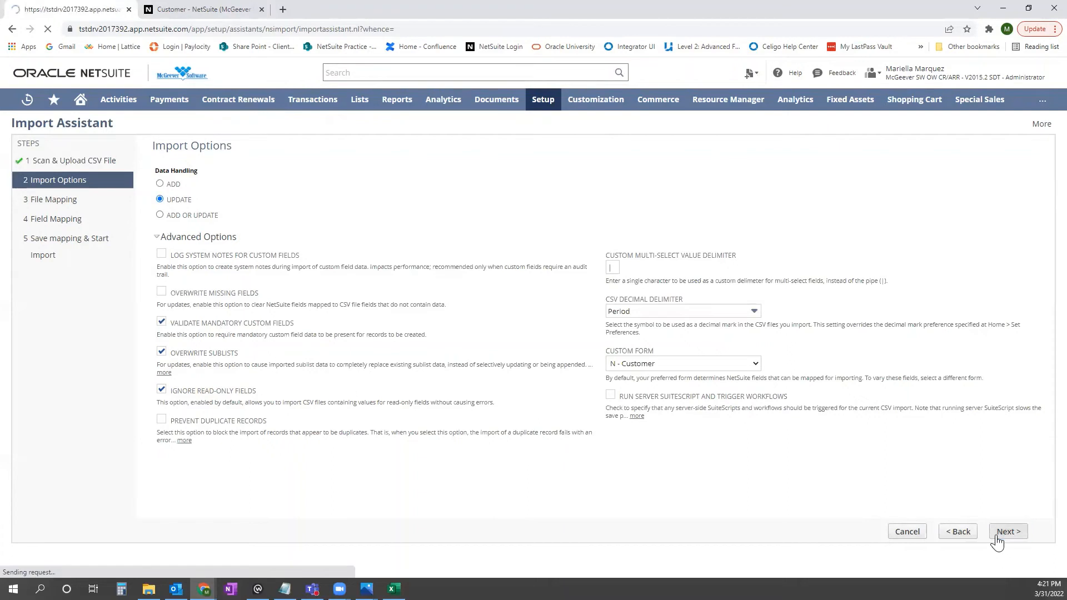
left_click(1007, 532)
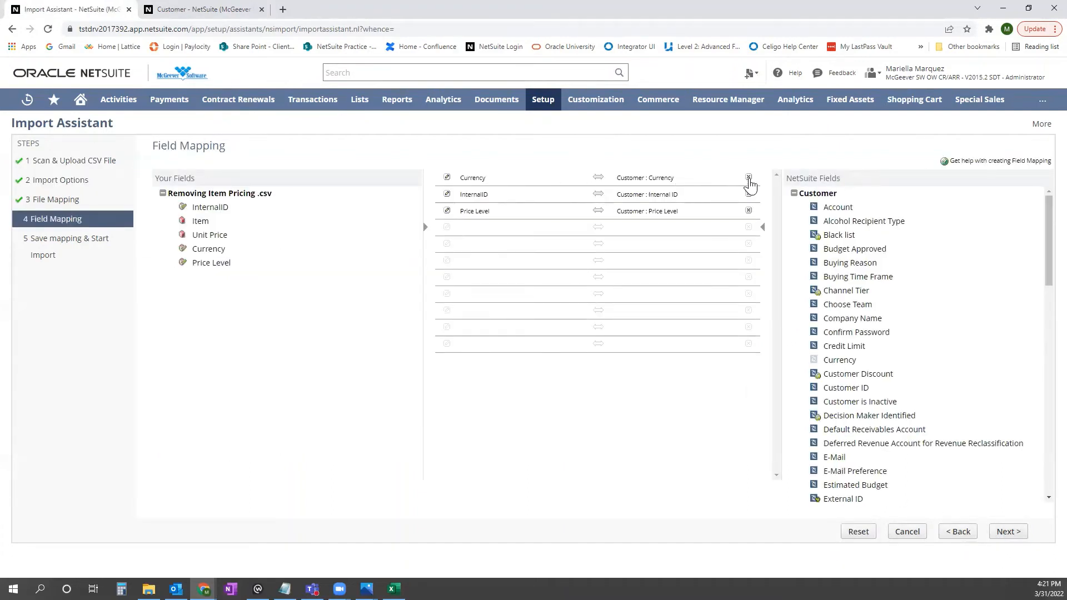
Remove the Currency and Price Level mappings to the customer body fields
left_click(749, 178)
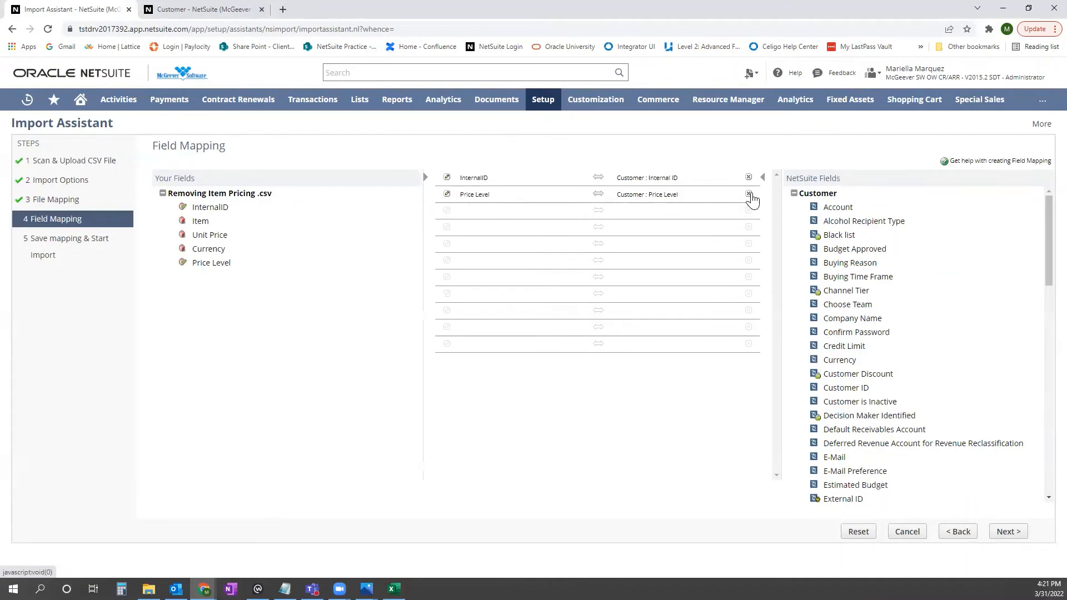
left_click(749, 194)
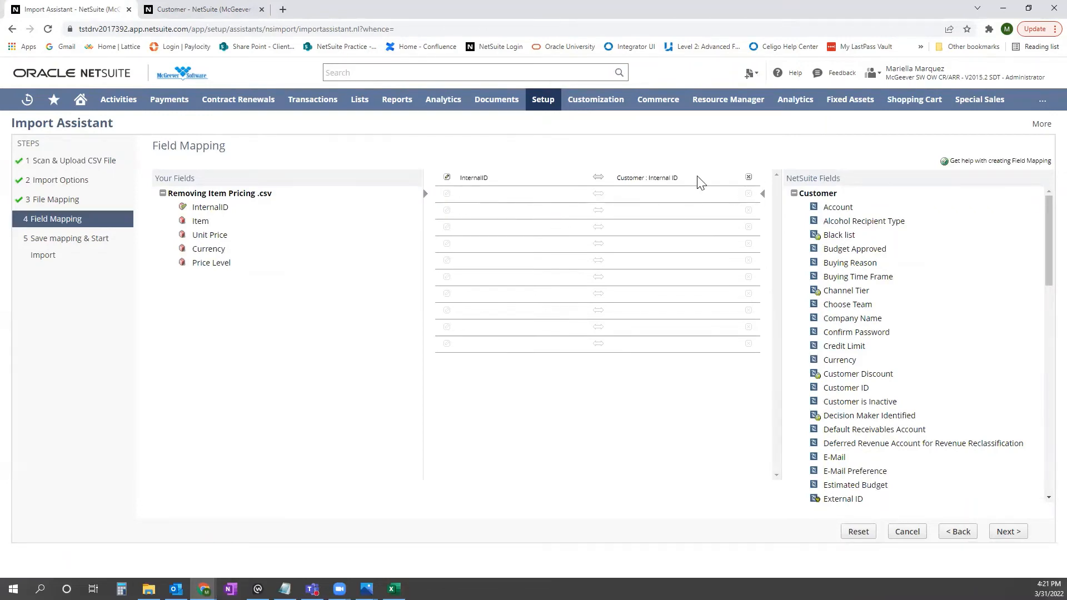
scroll("down", 3)
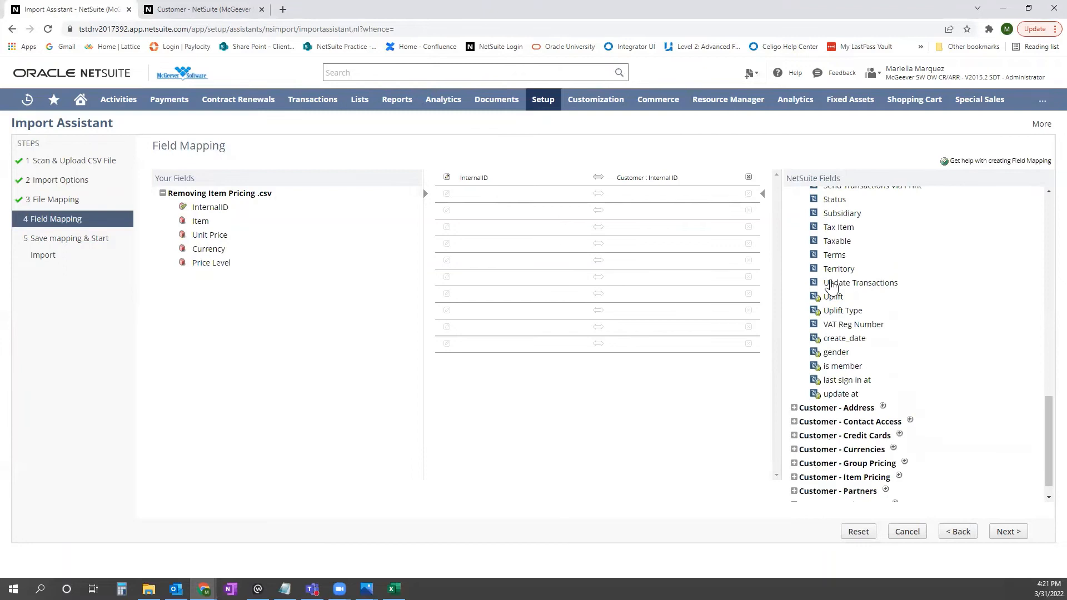
scroll("down", 3)
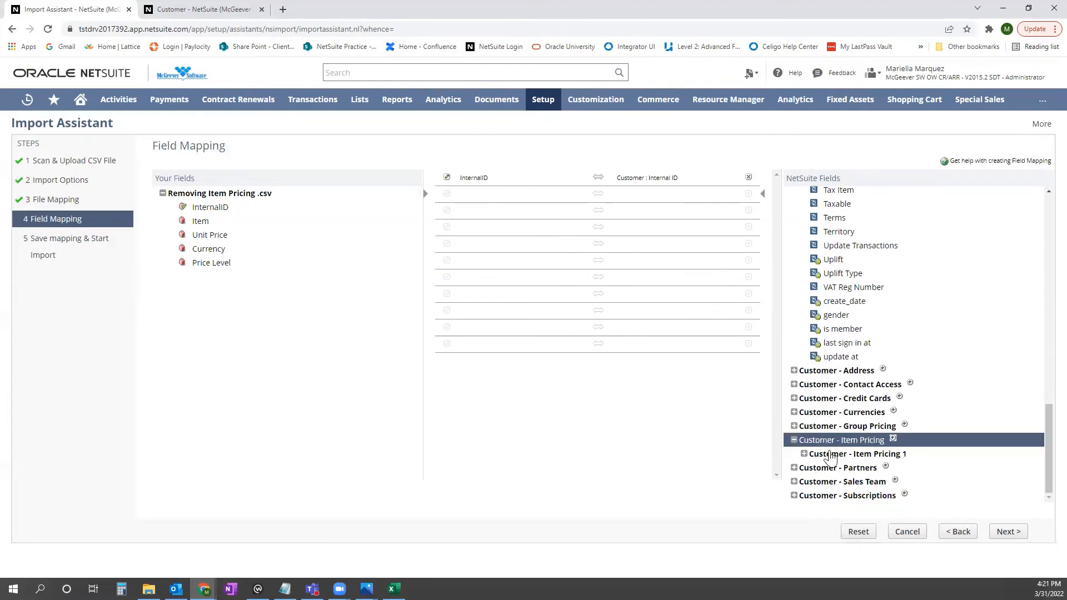
Map Price Level, Currency and Unit Price into Customer - Item Pricing 1, then continue
left_click(803, 454)
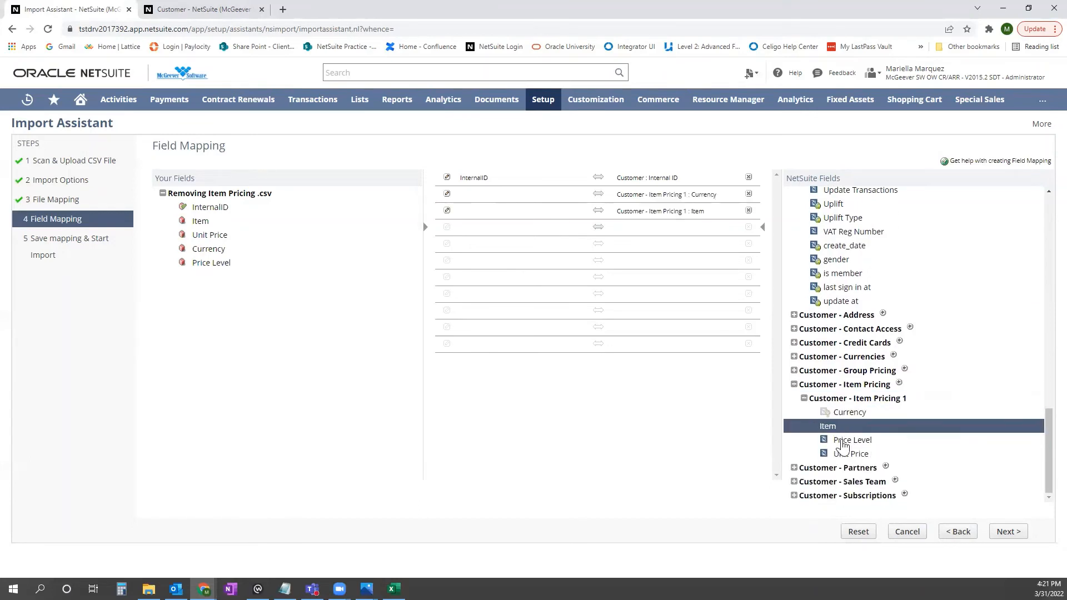
left_click(852, 440)
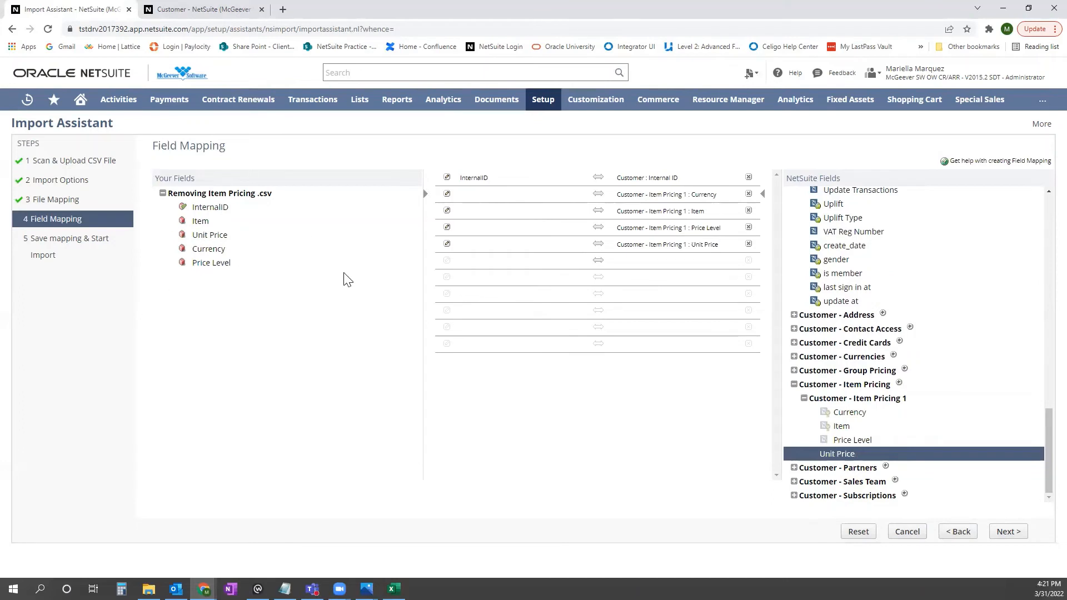
mouse_move(209, 252)
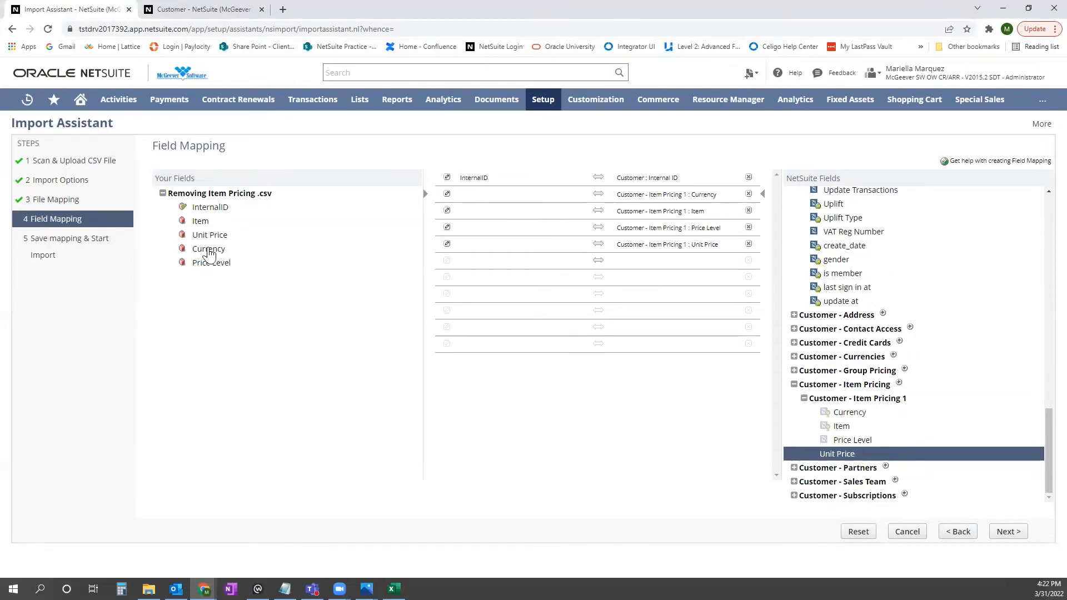
left_click(209, 248)
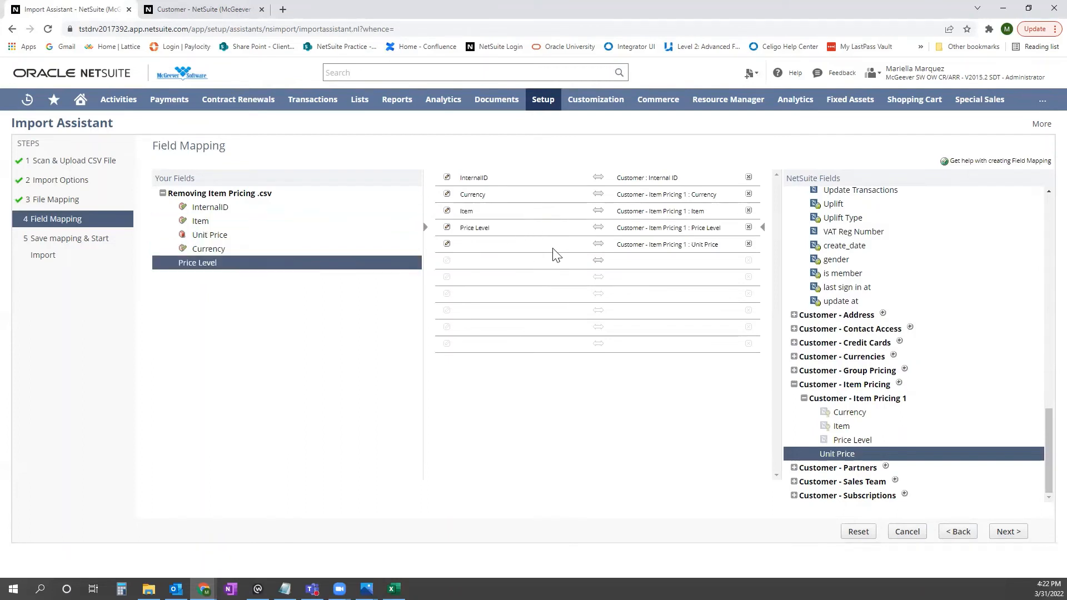
left_click(209, 235)
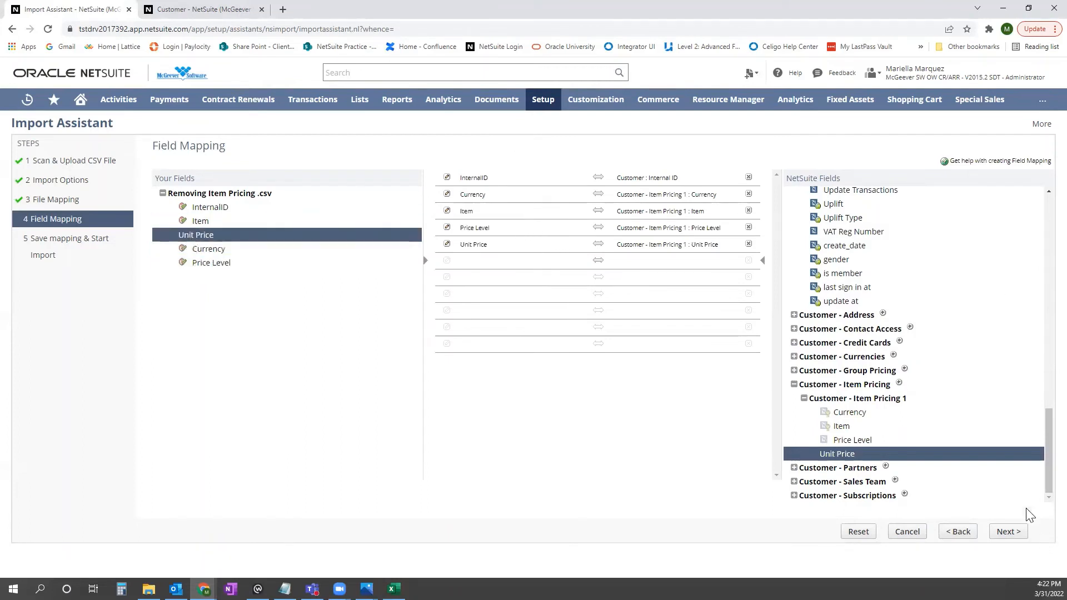
left_click(1008, 532)
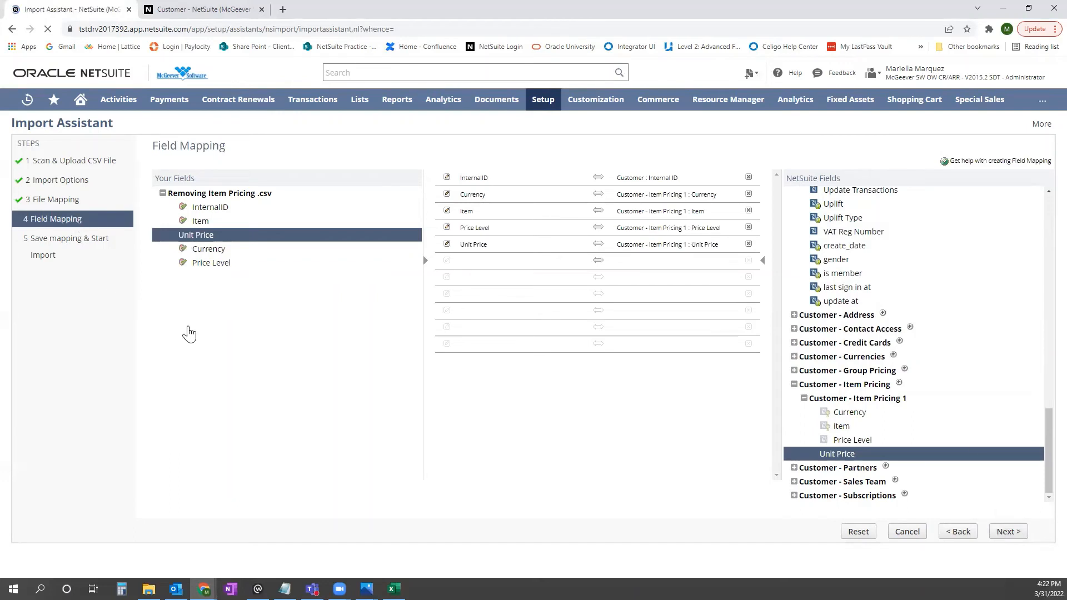
left_click(1007, 532)
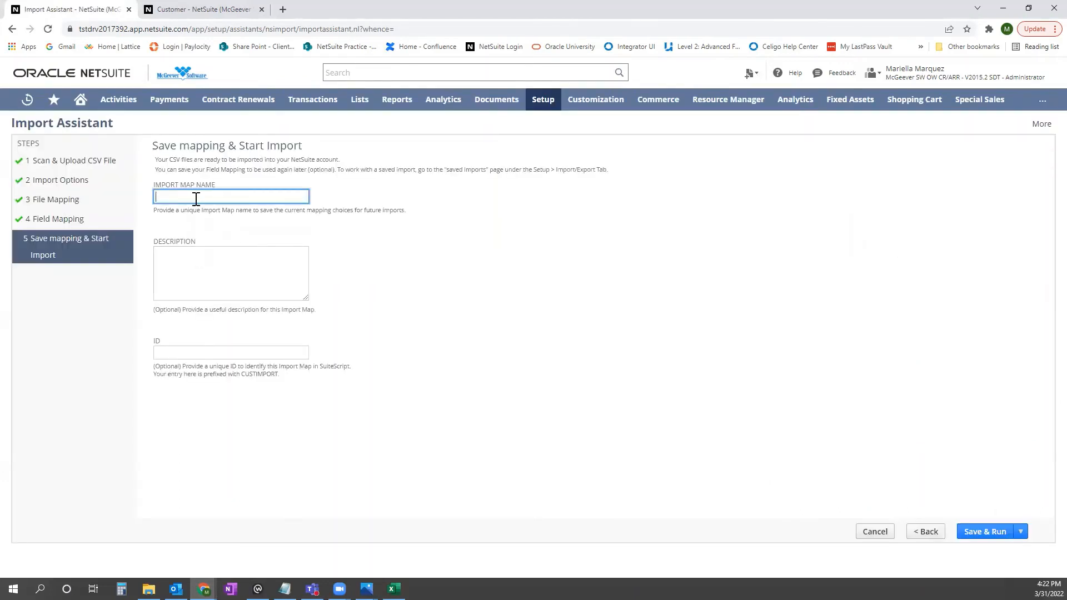
Enter 'Removing Item Pricing' as the import map name and run Save & Run
type("Removin")
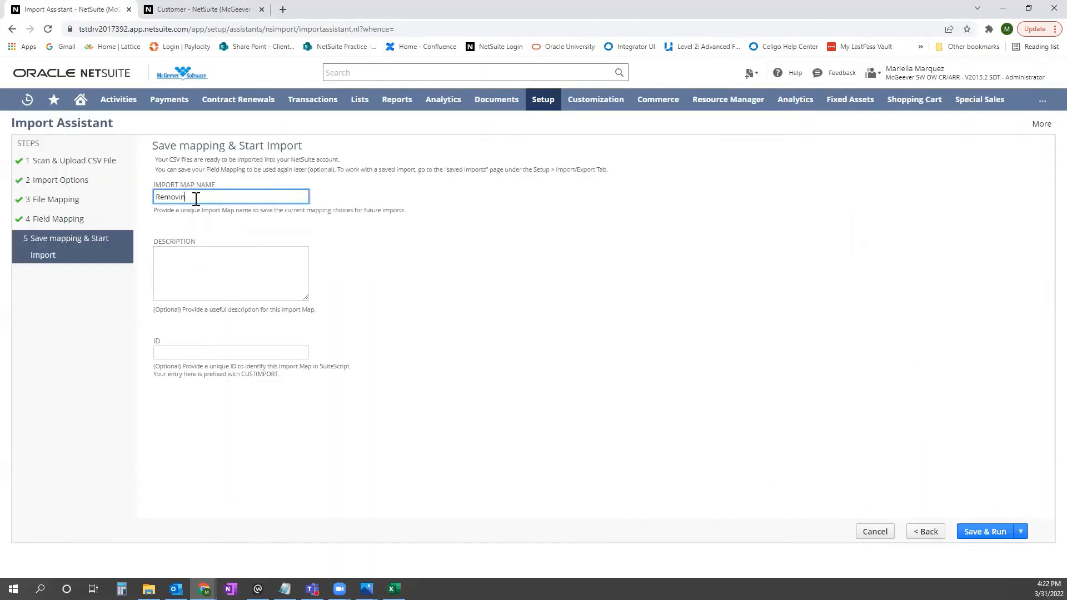
type("g Item")
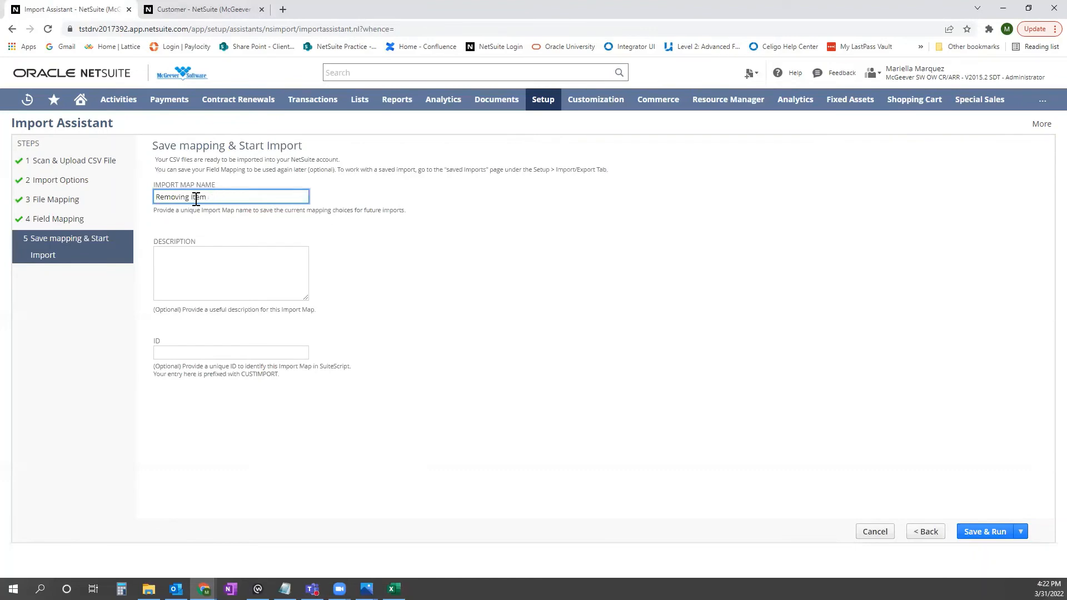
type("Pricing")
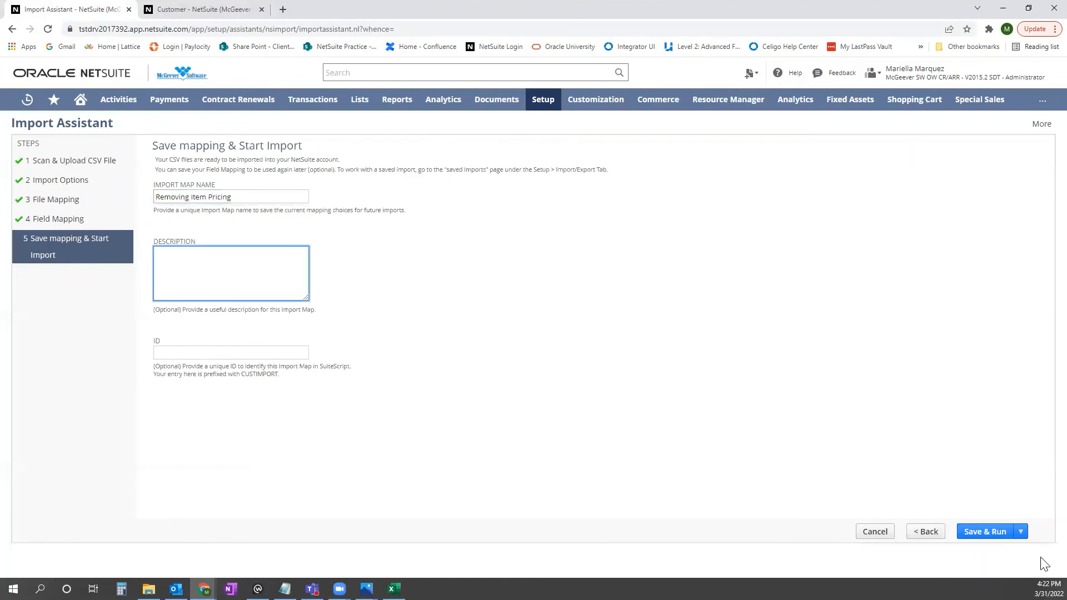
left_click(985, 532)
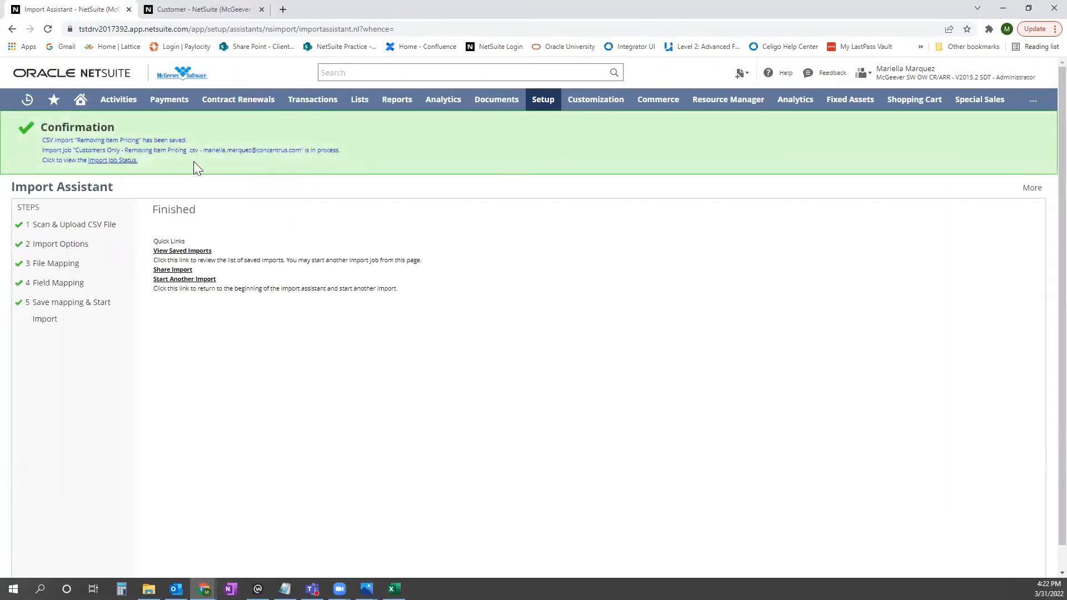
mouse_move(112, 160)
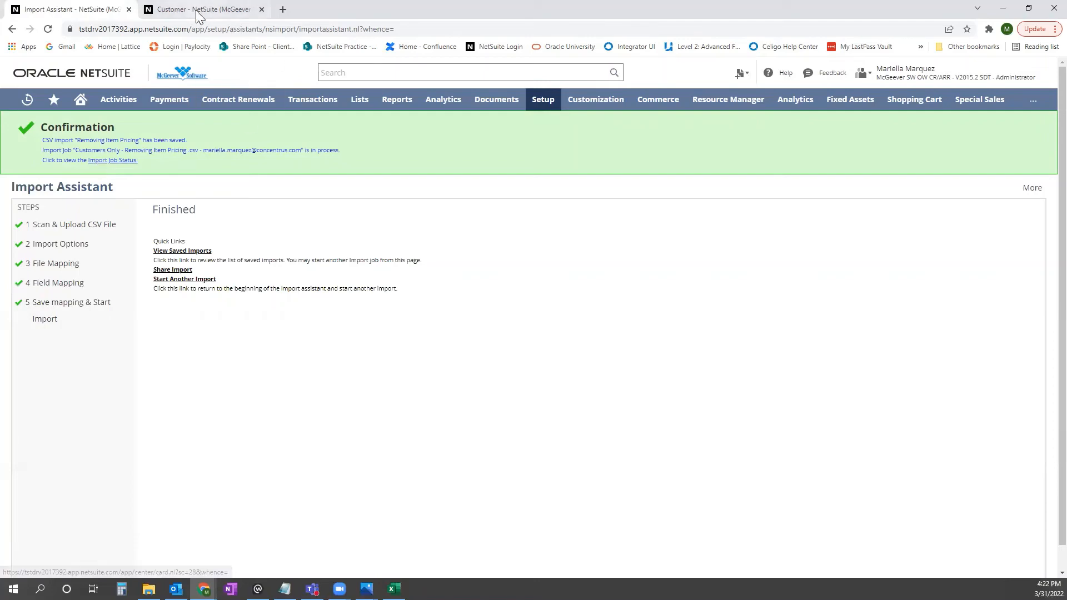
Switch to the browser tab holding the Above The Cloud customer record
left_click(202, 9)
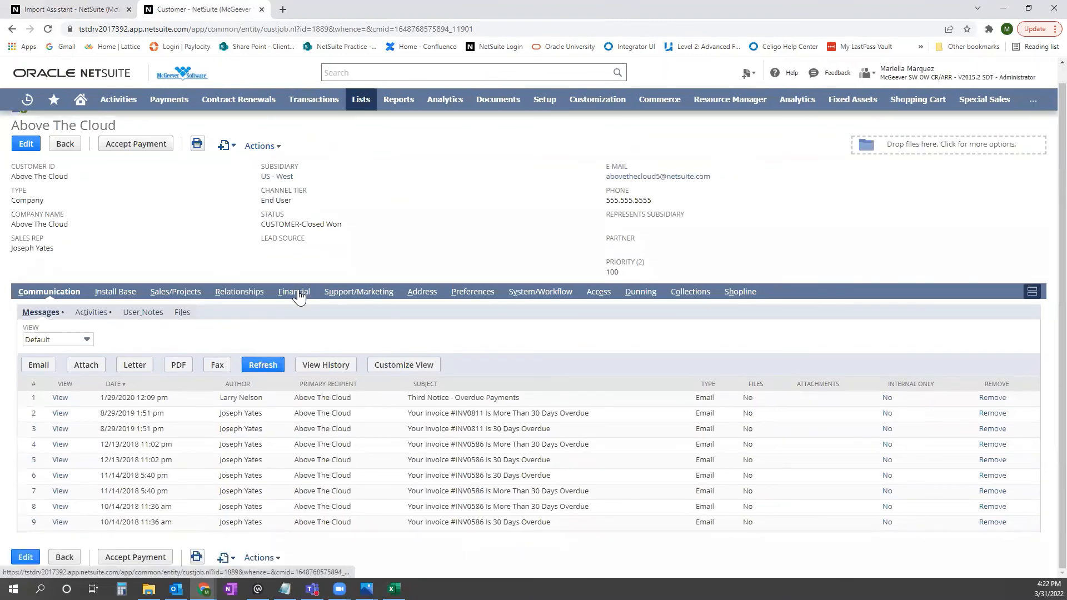
Open the Financial subtab to view Above The Cloud's empty Item Pricing sublist
left_click(291, 291)
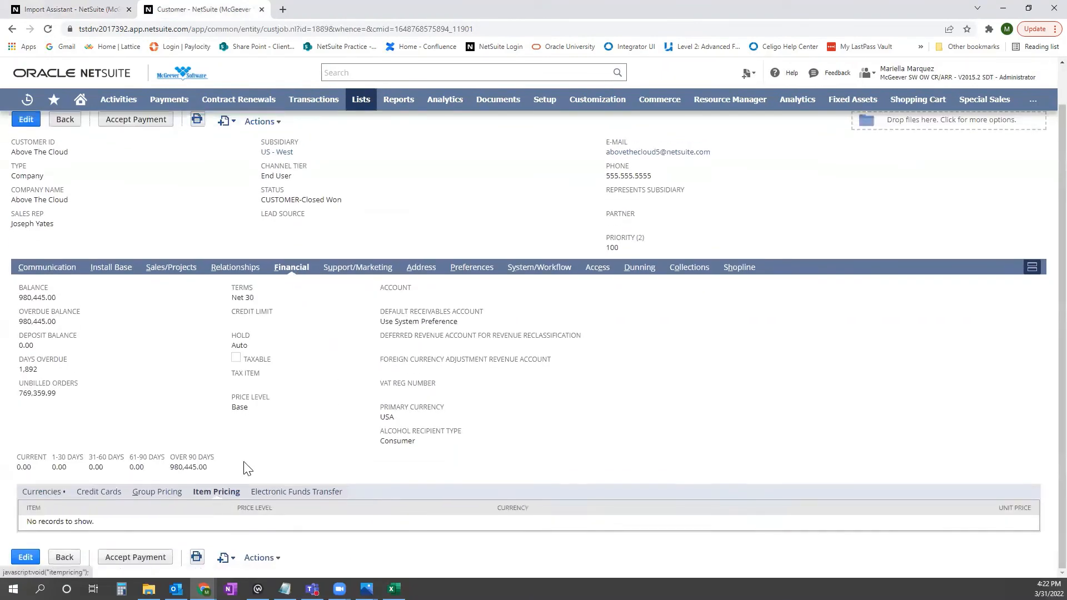
mouse_move(180, 477)
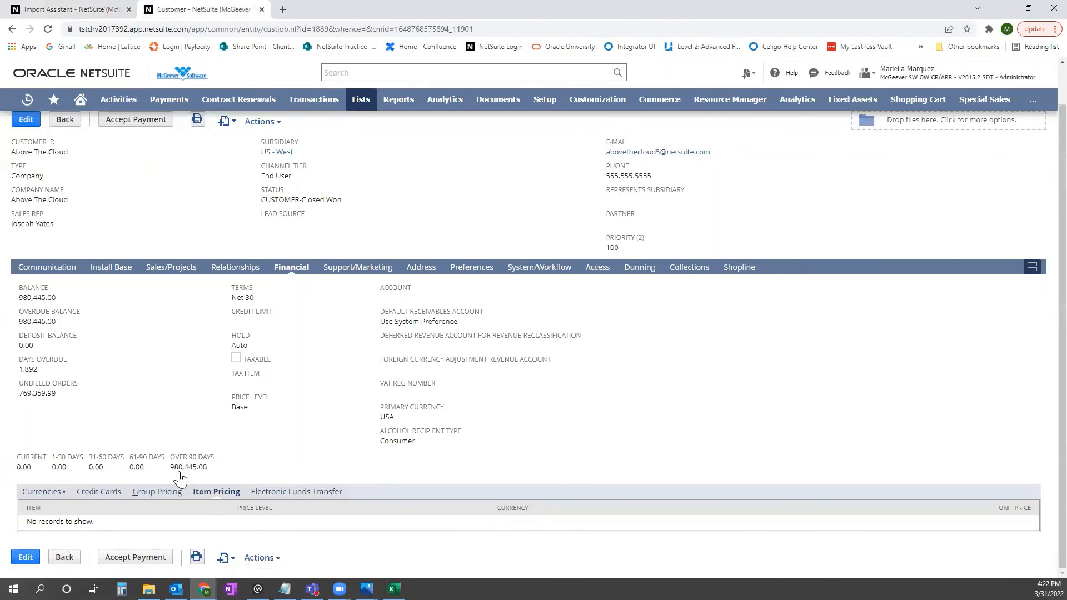
mouse_move(1035, 528)
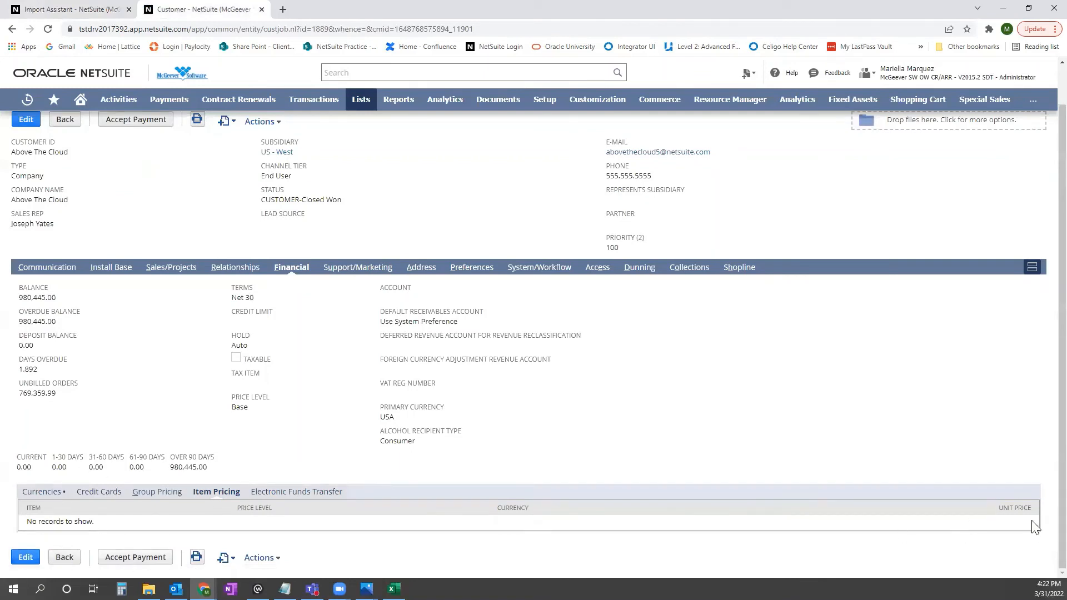
mouse_move(1007, 533)
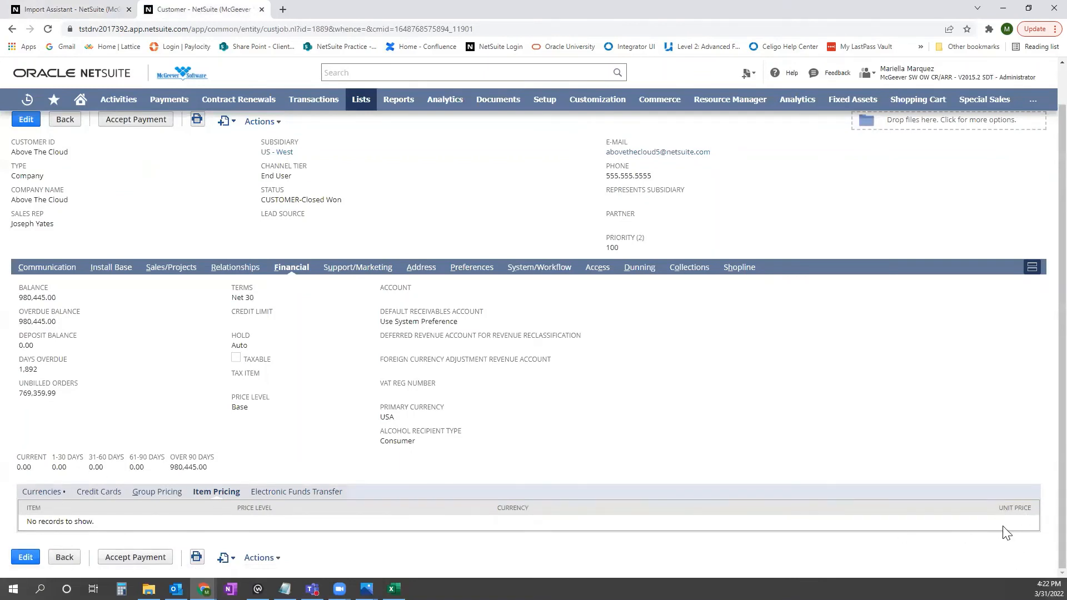
mouse_move(1003, 523)
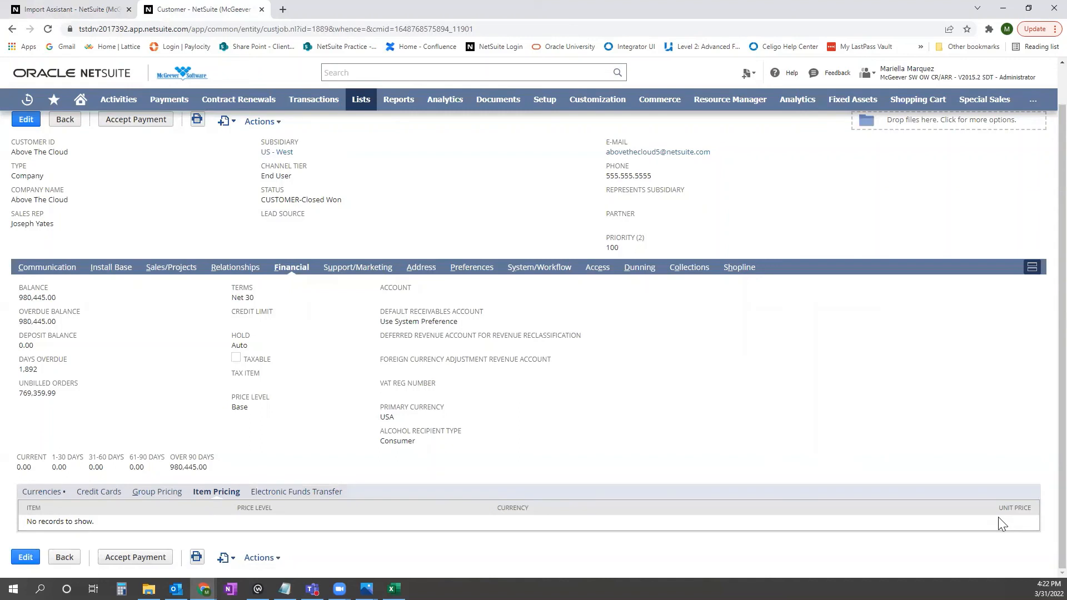
mouse_move(73, 545)
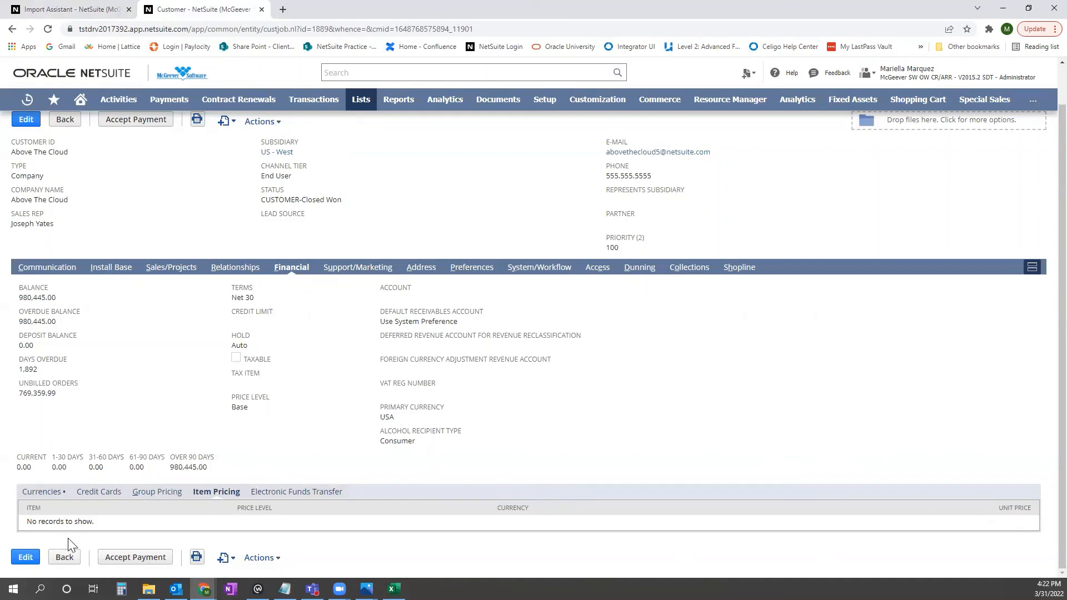